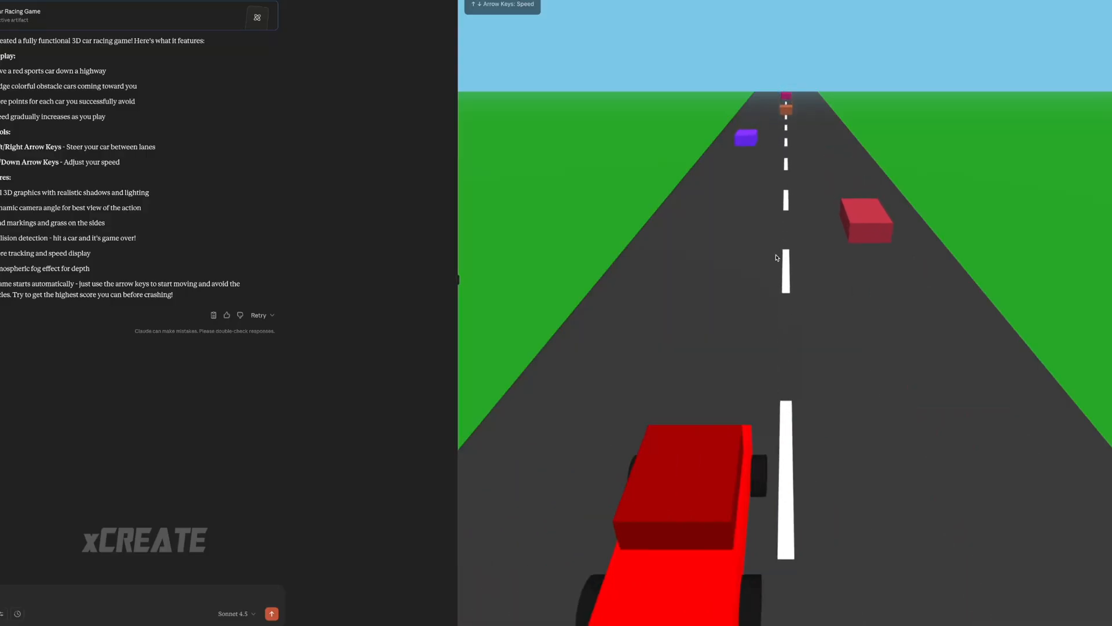
Steer right until the car crashes at score 50, then choose Play Again
{"action": "key", "text": "right"}
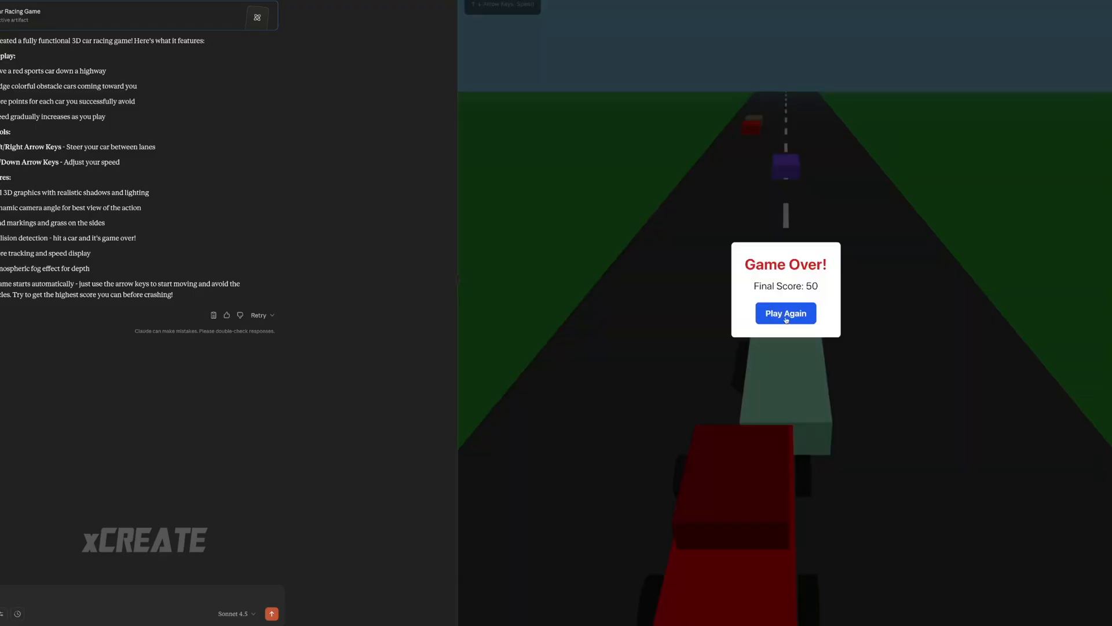
{"action": "left_click", "coordinate": [786, 312]}
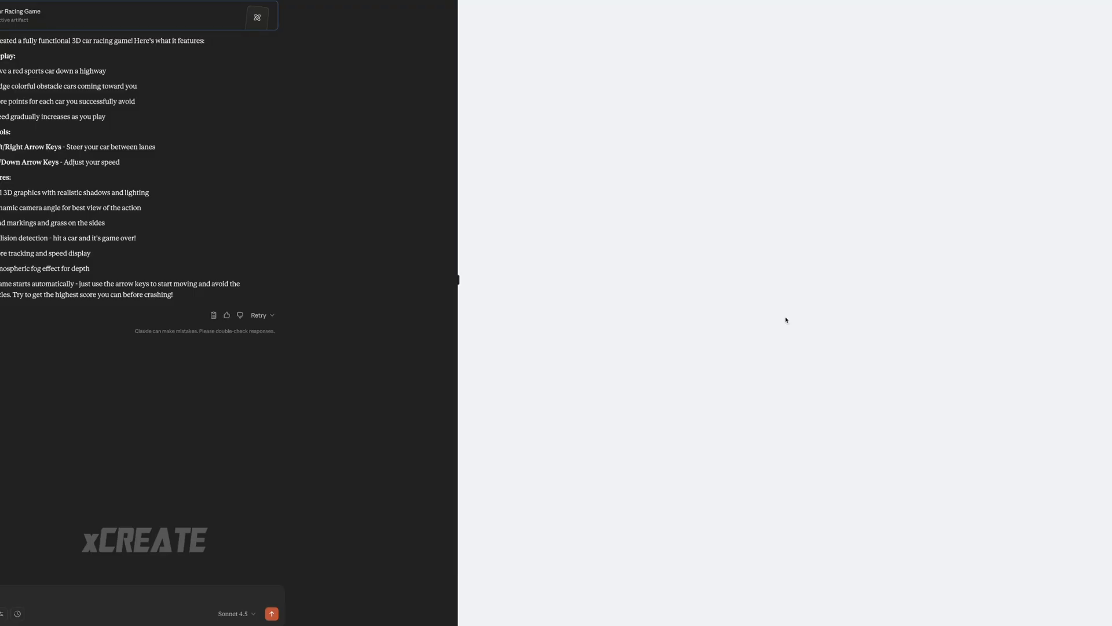